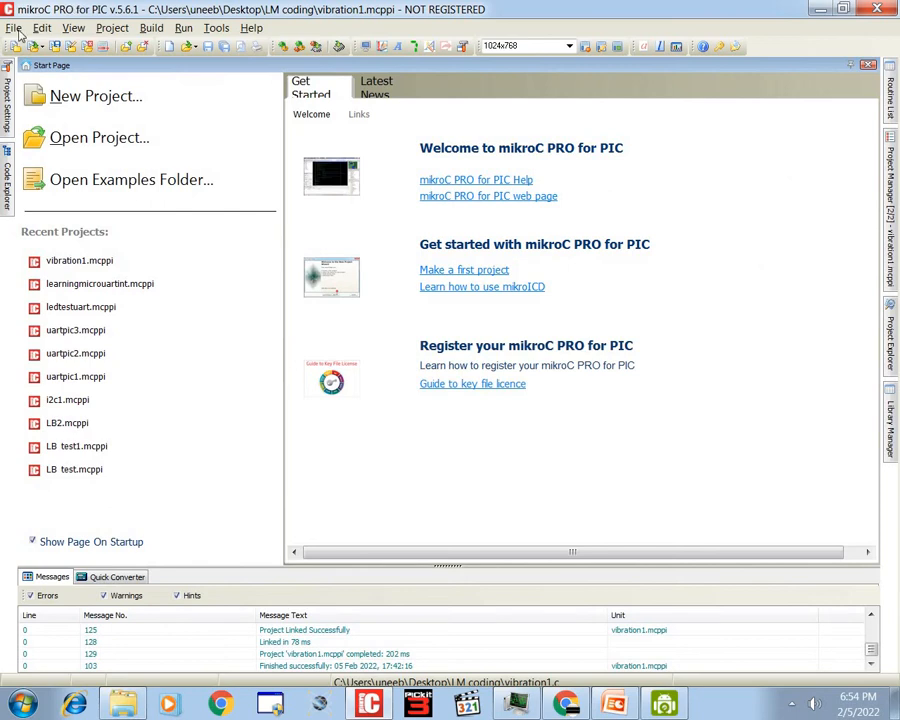
Create project 'learningmicrocontrollersvibration' targeting the P16F877A at 20 MHz via the New Project wizard
{"action": "left_click", "coordinate": [191, 29]}
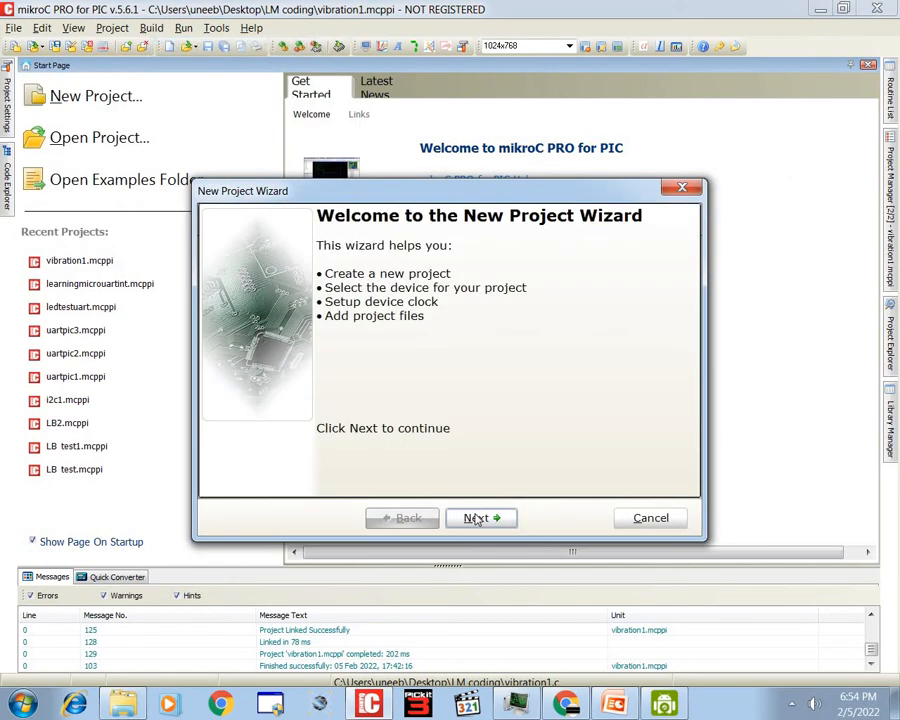
{"action": "left_click", "coordinate": [480, 518]}
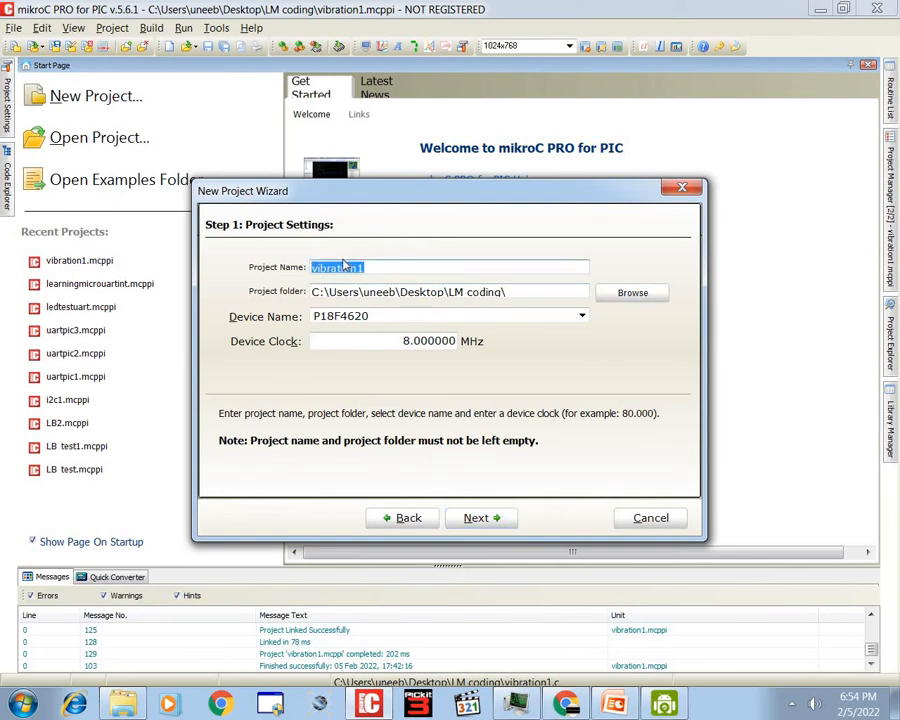
{"action": "type", "text": "learningmicrocontroller"}
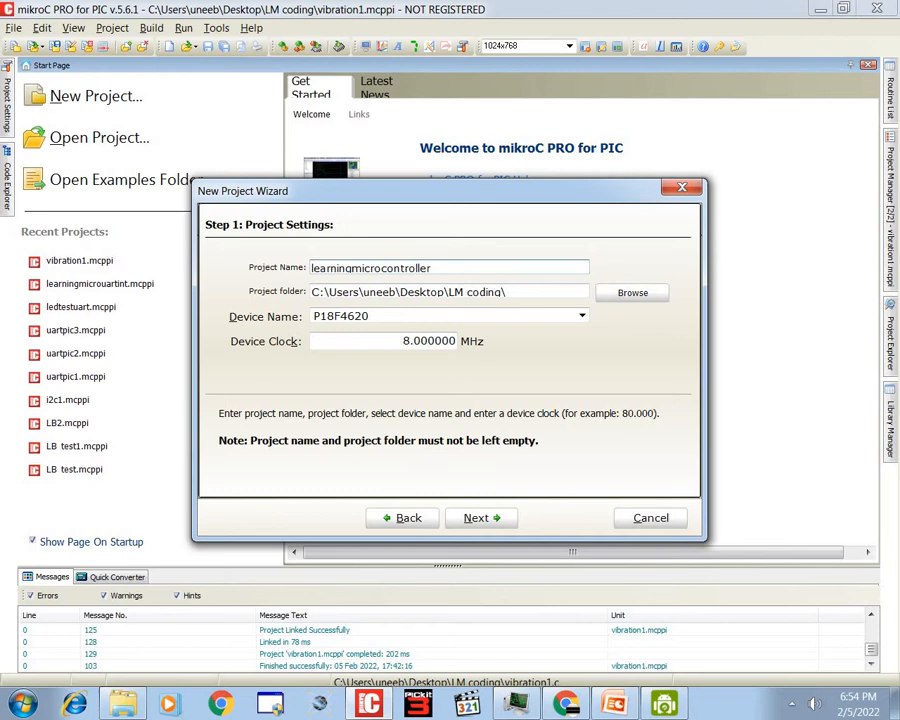
{"action": "type", "text": "svibration"}
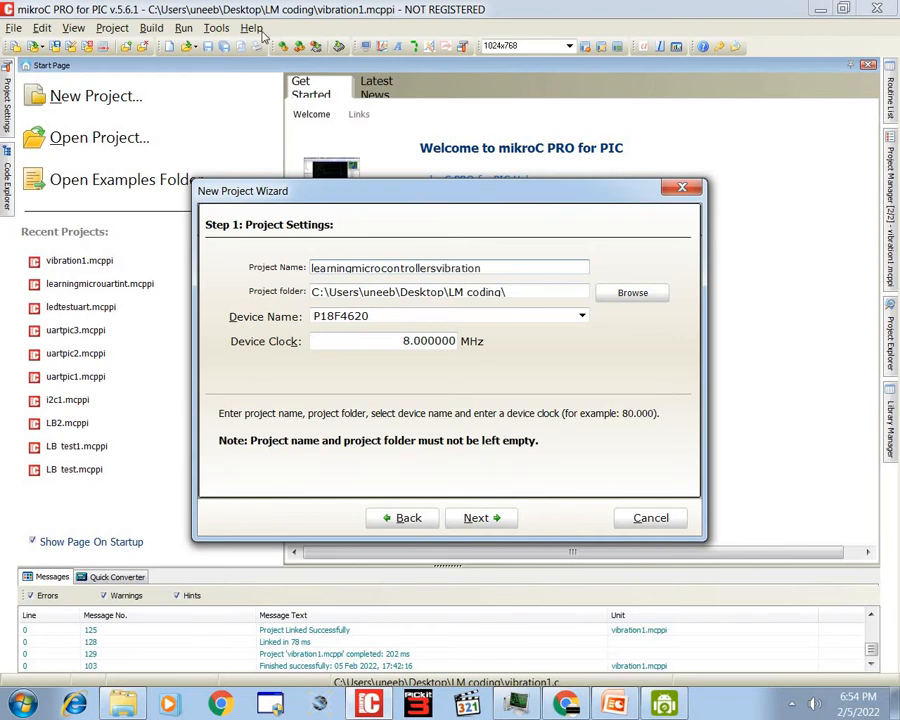
{"action": "left_click", "coordinate": [580, 316]}
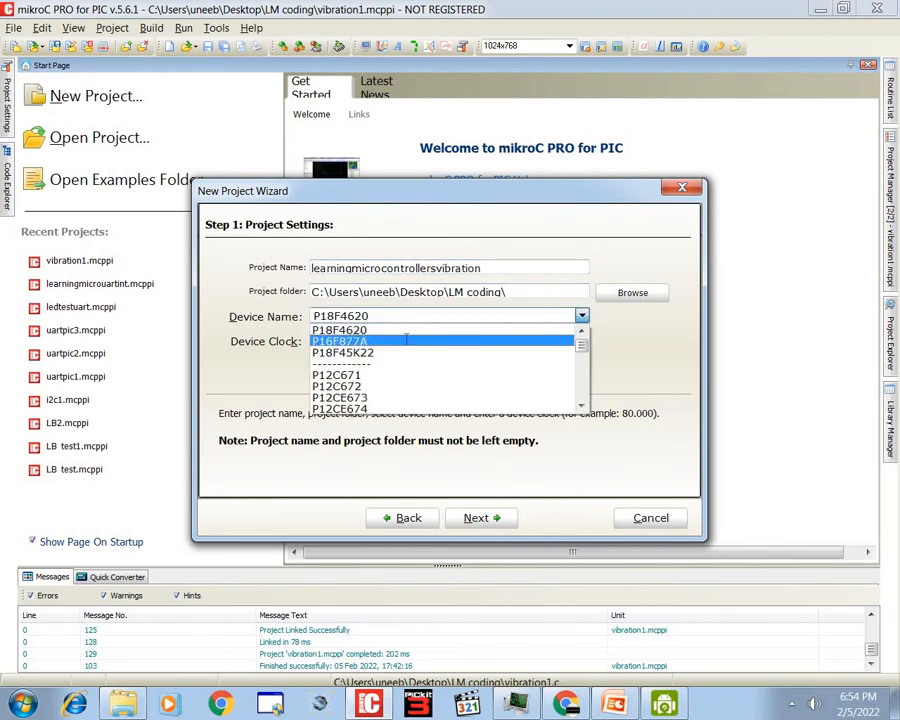
{"action": "left_click", "coordinate": [339, 341]}
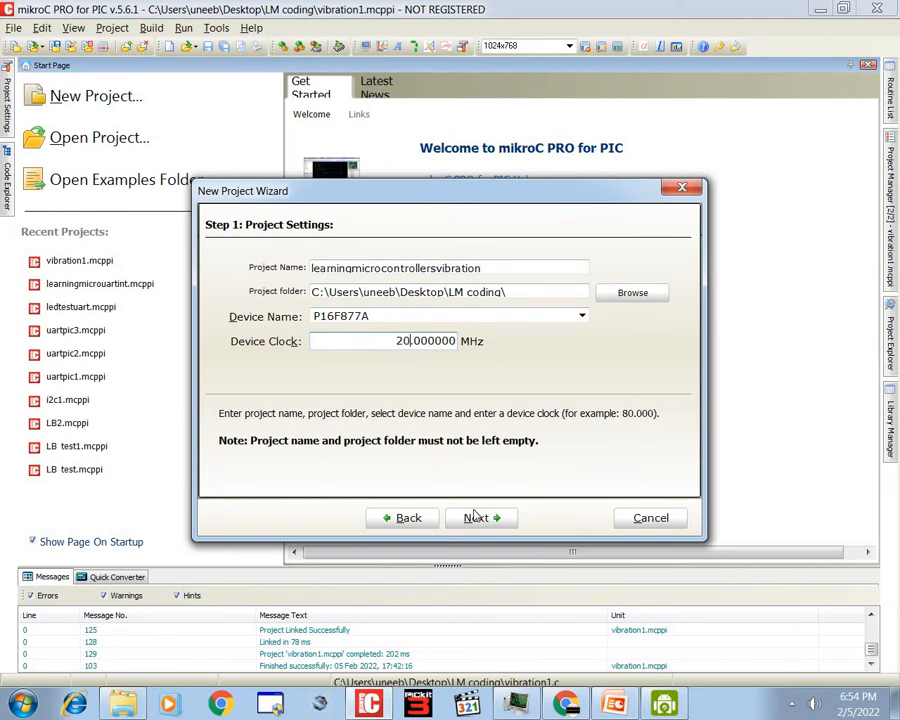
{"action": "left_click", "coordinate": [480, 517]}
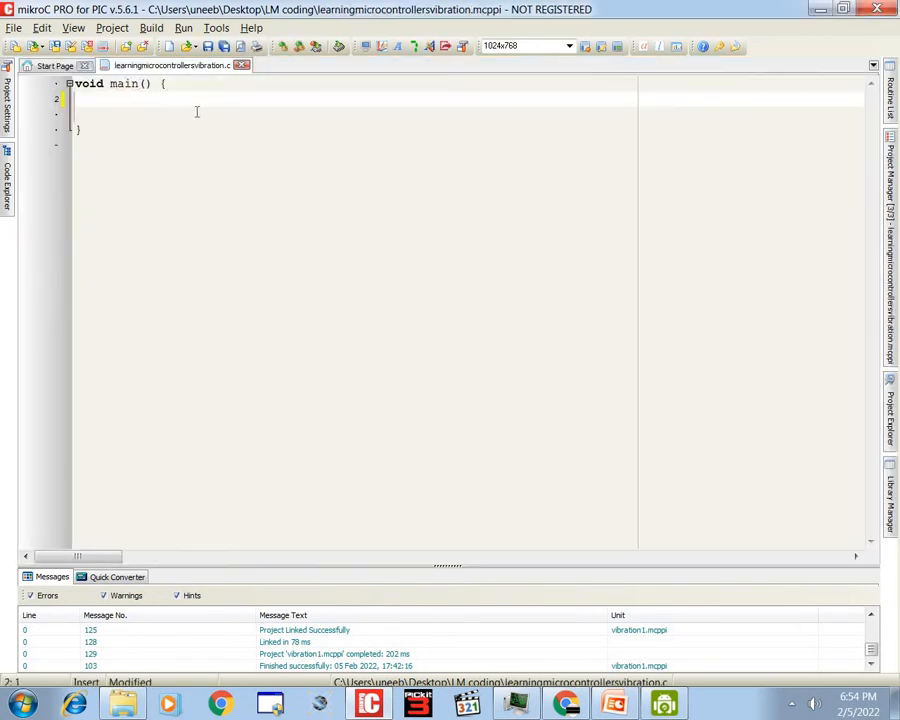
Add TRISB = 0x00; and PORTB = 0x00; to make PORTB an all-low output
{"action": "type", "text": "TR"}
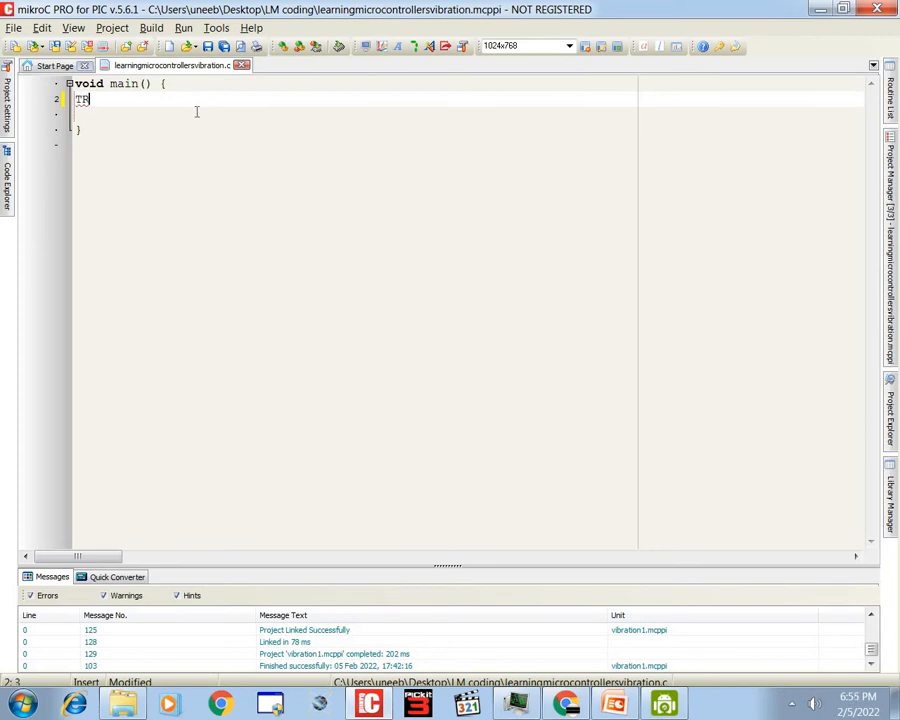
{"action": "type", "text": "RSIB ="}
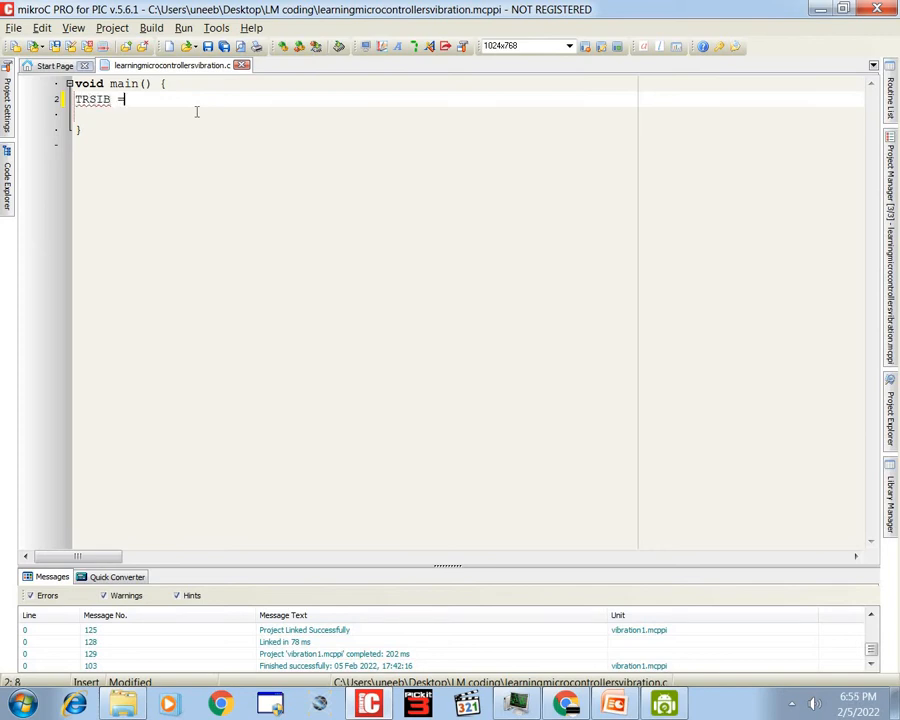
{"action": "type", "text": "0xx0"}
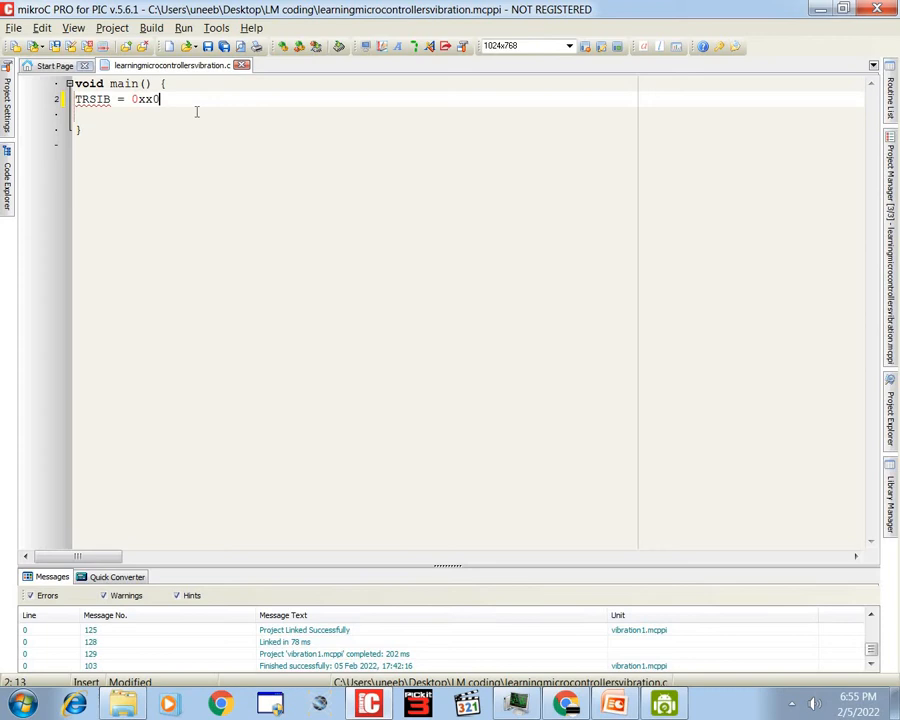
{"action": "type", "text": "0x00;"}
{"action": "left_click", "coordinate": [355, 114]}
{"action": "type", "text": "PO"}
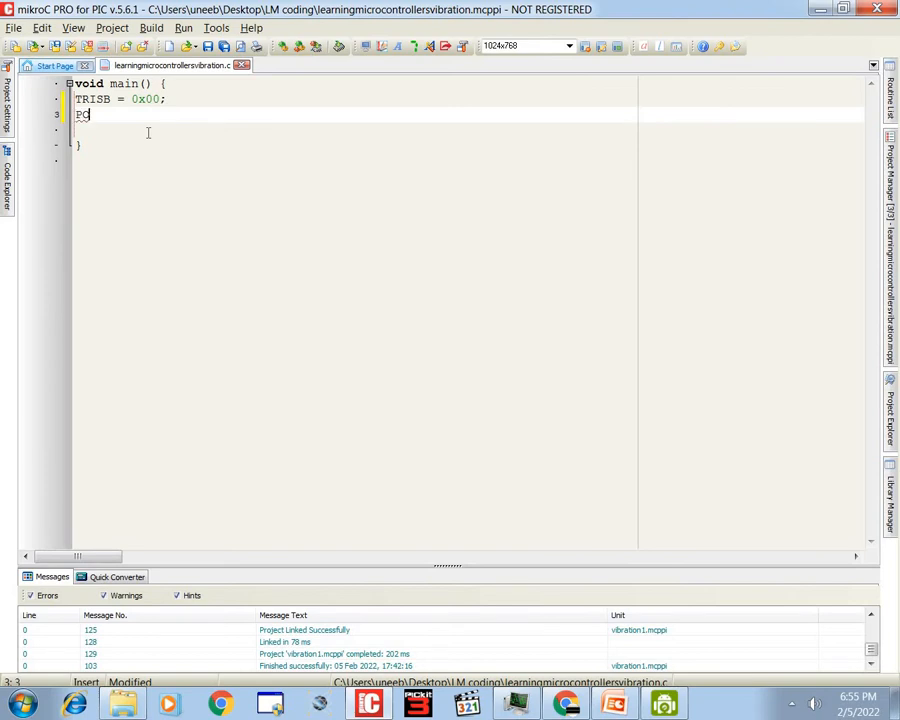
{"action": "type", "text": "RTB = 0"}
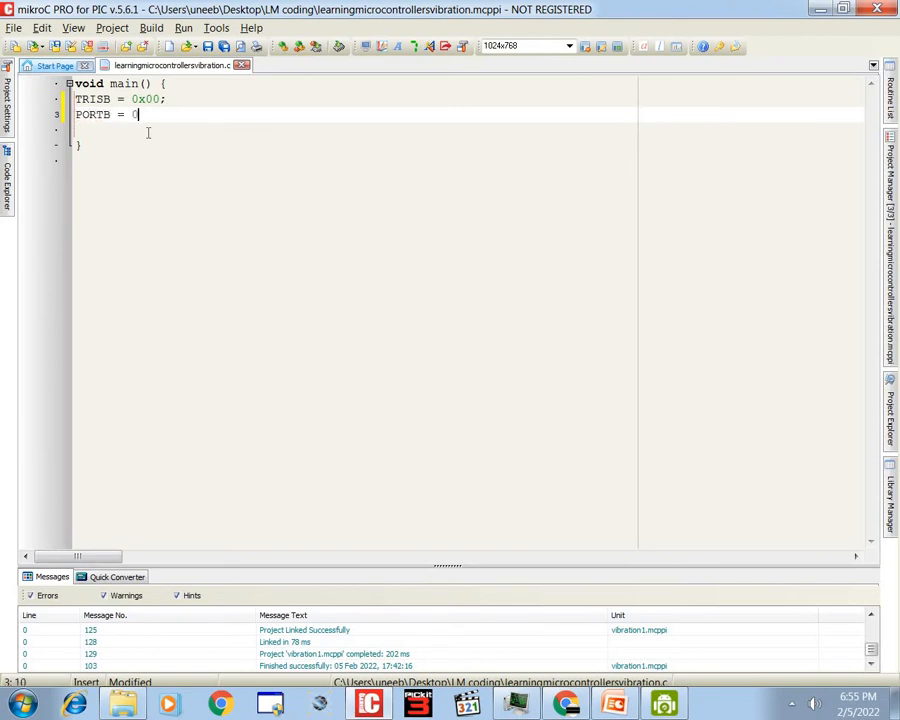
{"action": "type", "text": "x00;"}
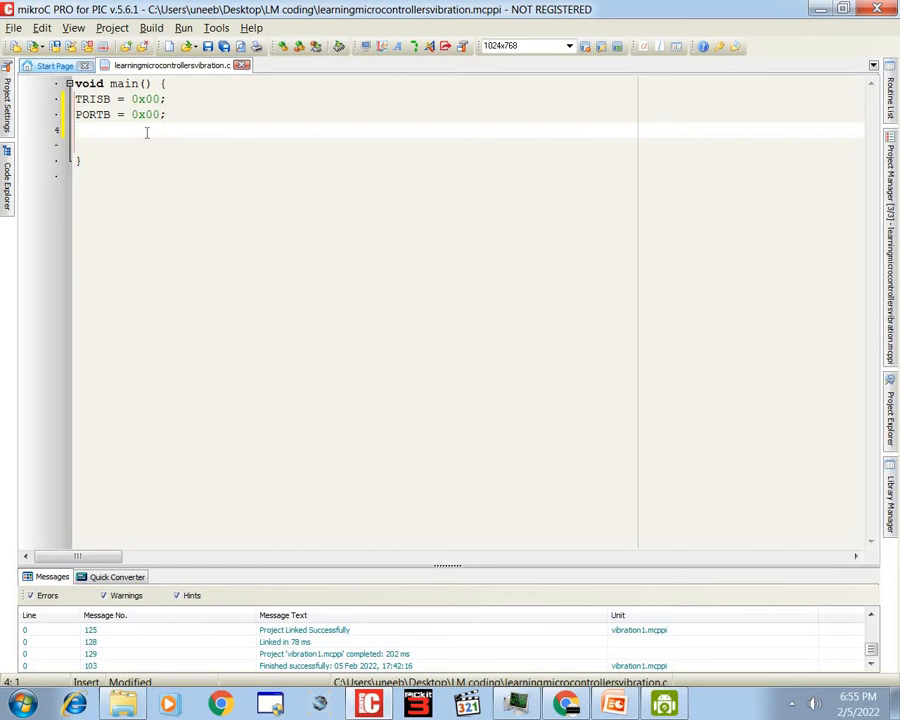
Add Delay_ms(100), ADC_Init() and delay_ms(500) to main
{"action": "type", "text": "Delay_ms(100);"}
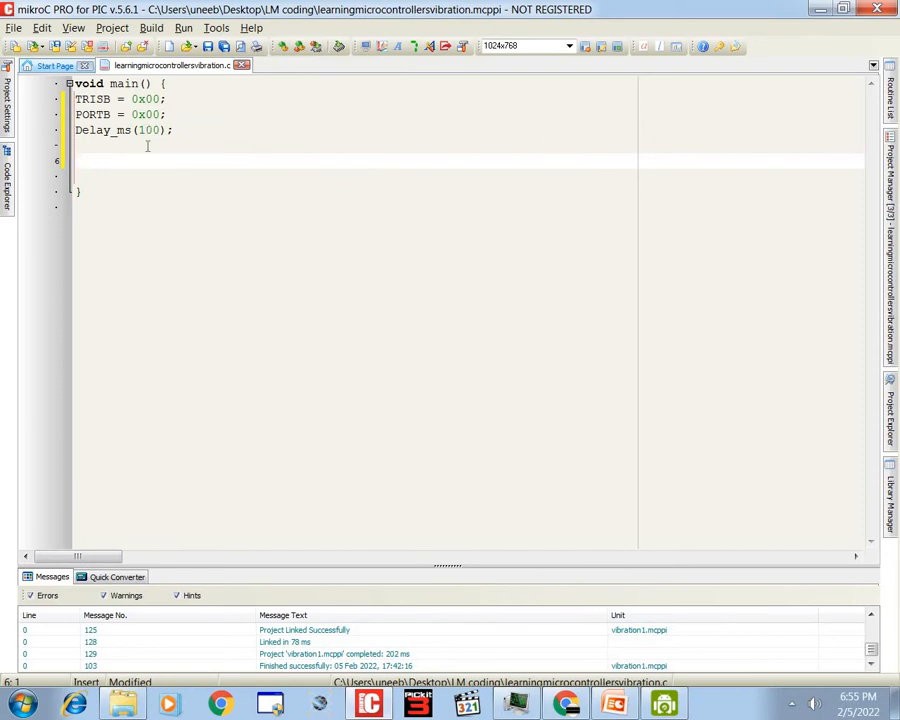
{"action": "type", "text": "ADC"}
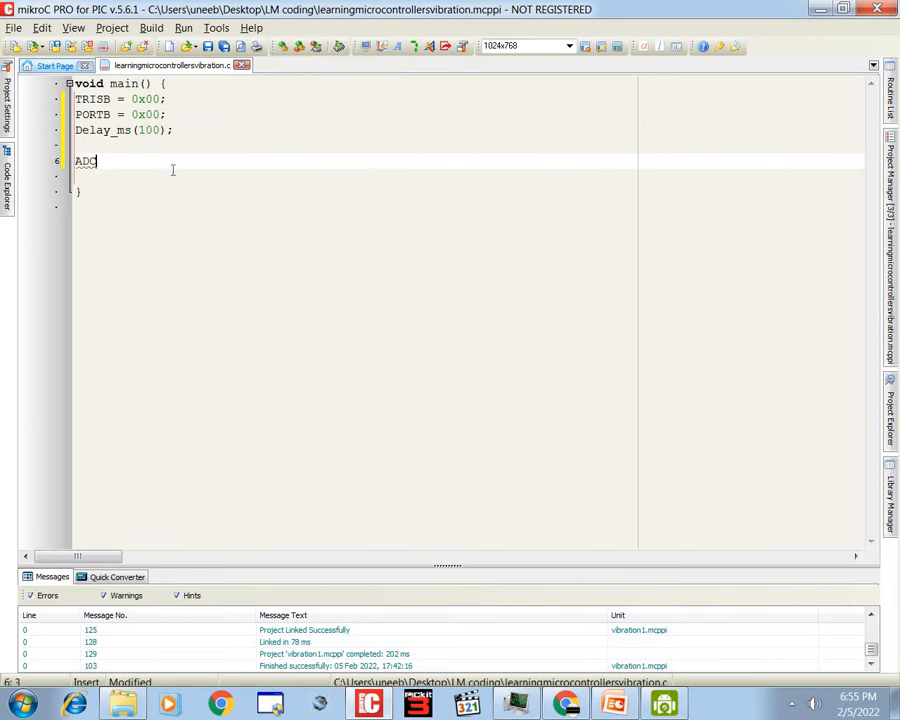
{"action": "type", "text": "_in"}
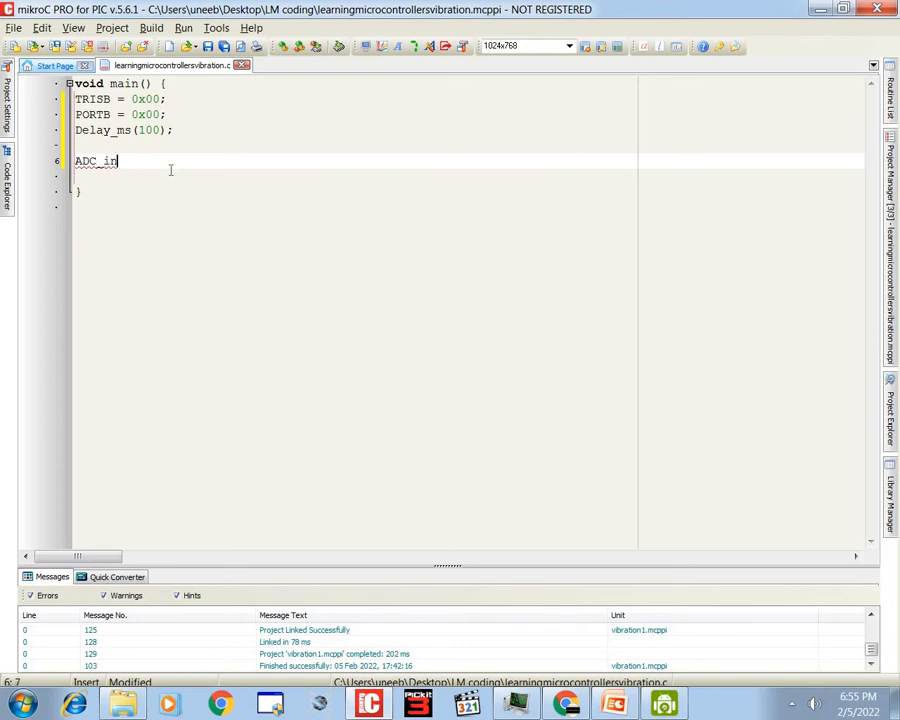
{"action": "type", "text": "nit();"}
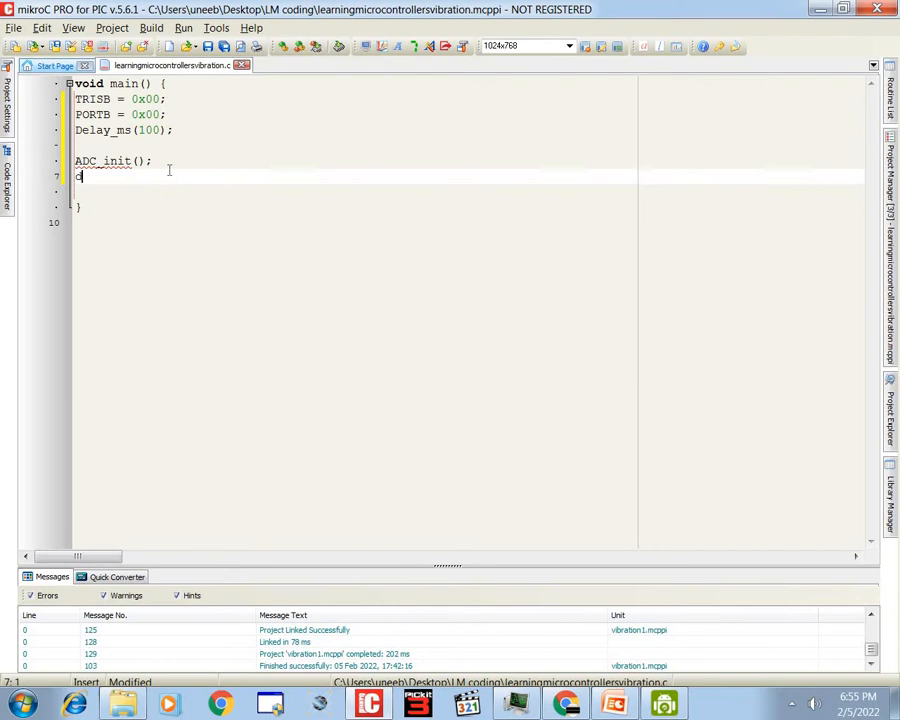
{"action": "type", "text": "delay_ms("}
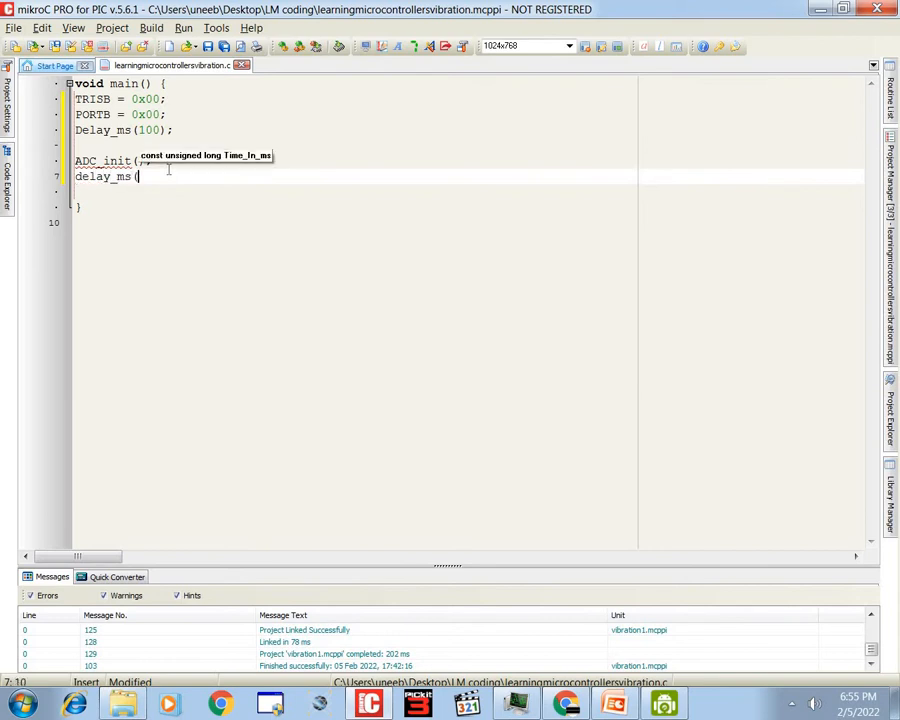
{"action": "type", "text": "500);"}
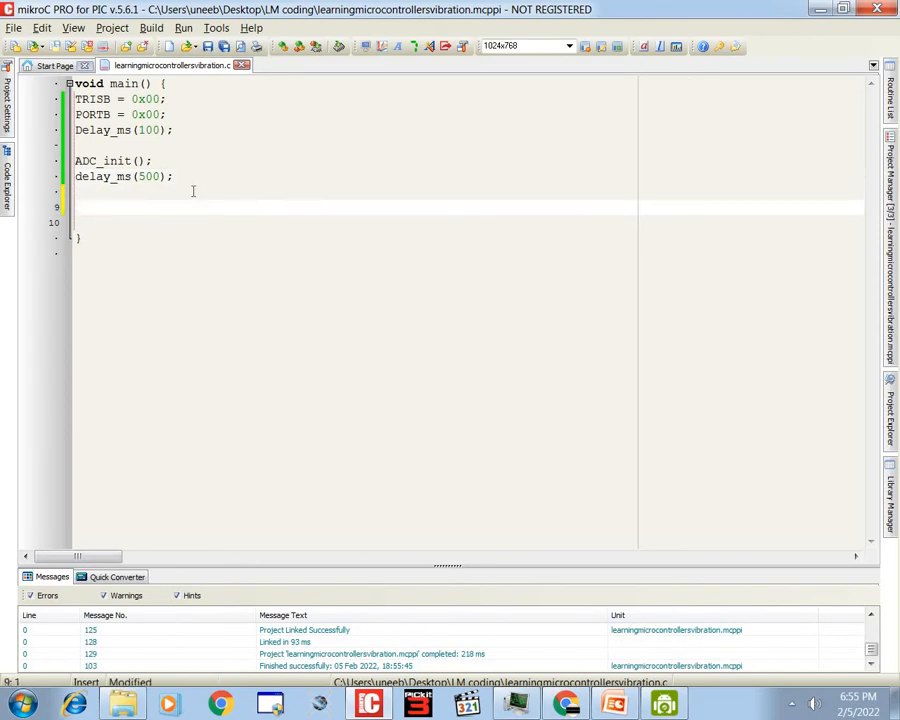
Add an endless while(1) loop that assigns vibrate from an ADC reading
{"action": "type", "text": "while(1"}
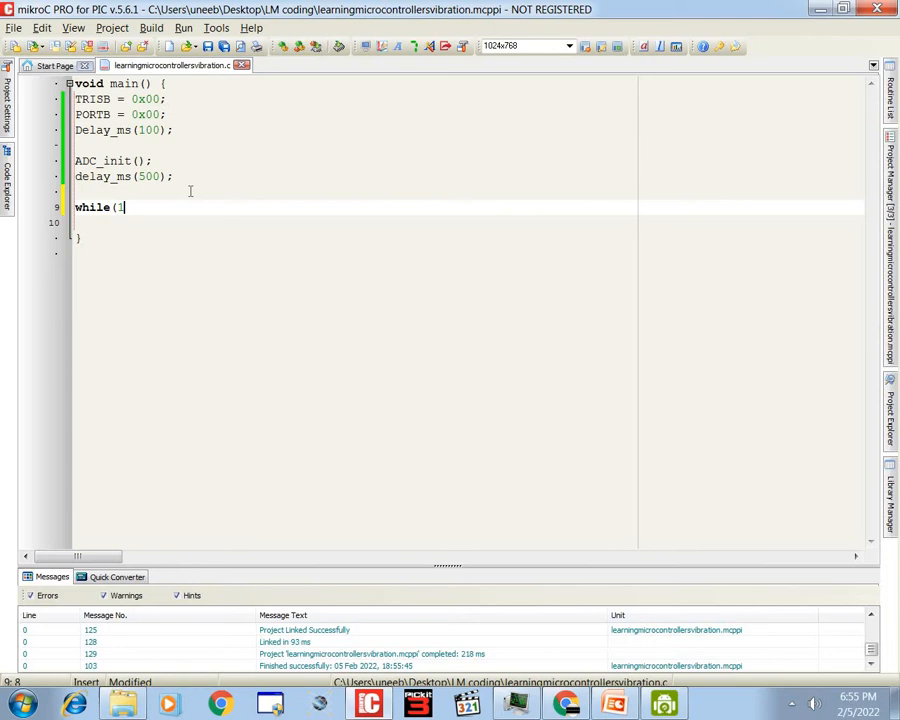
{"action": "type", "text": ")"}
{"action": "left_click", "coordinate": [348, 222]}
{"action": "type", "text": "{"}
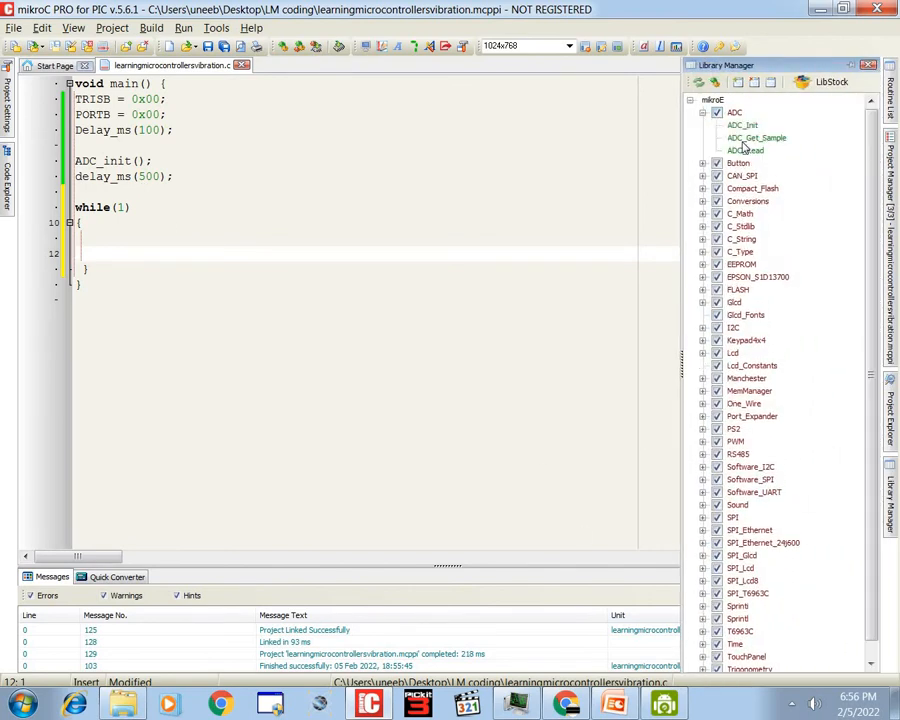
{"action": "left_click", "coordinate": [746, 150]}
{"action": "type", "text": "y = ADC_Read(2);"}
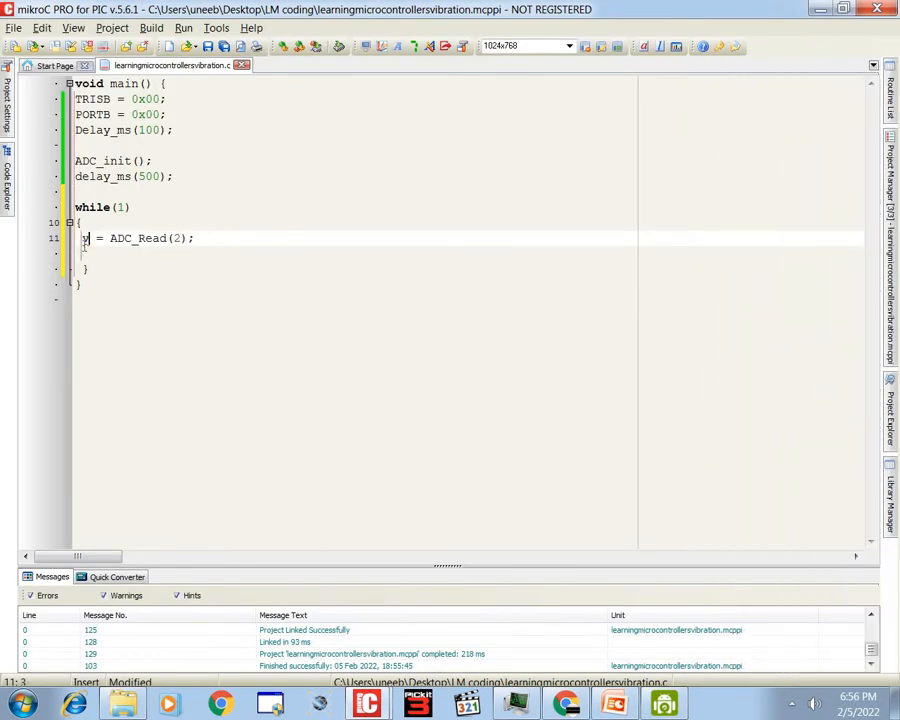
{"action": "type", "text": "vibrate"}
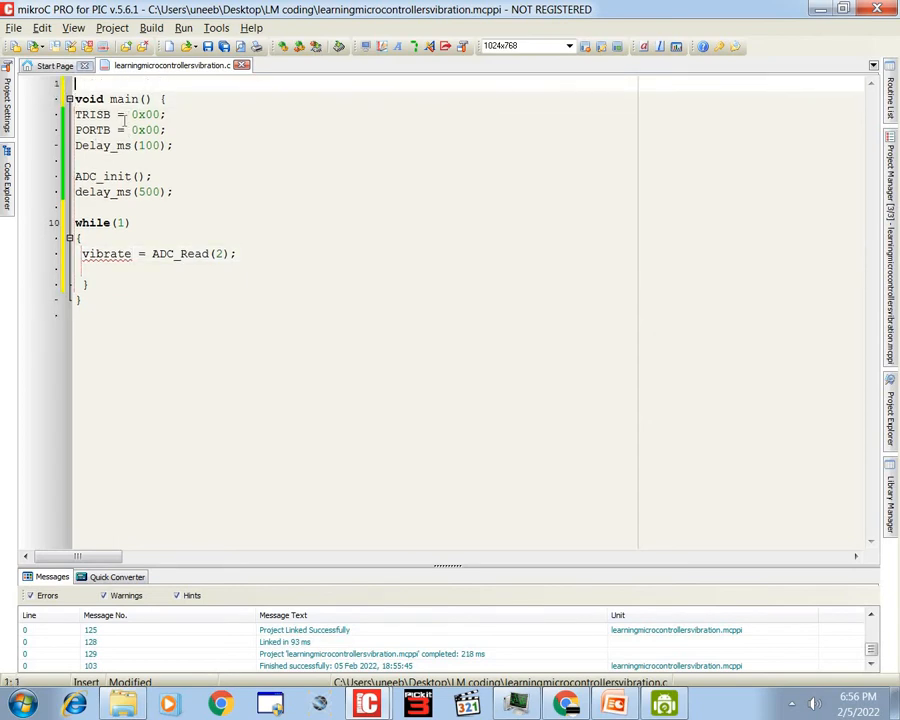
Declare 'int vibrate;' globally, read ADC channel 0, and add Delay_ms(150)
{"action": "type", "text": "int"}
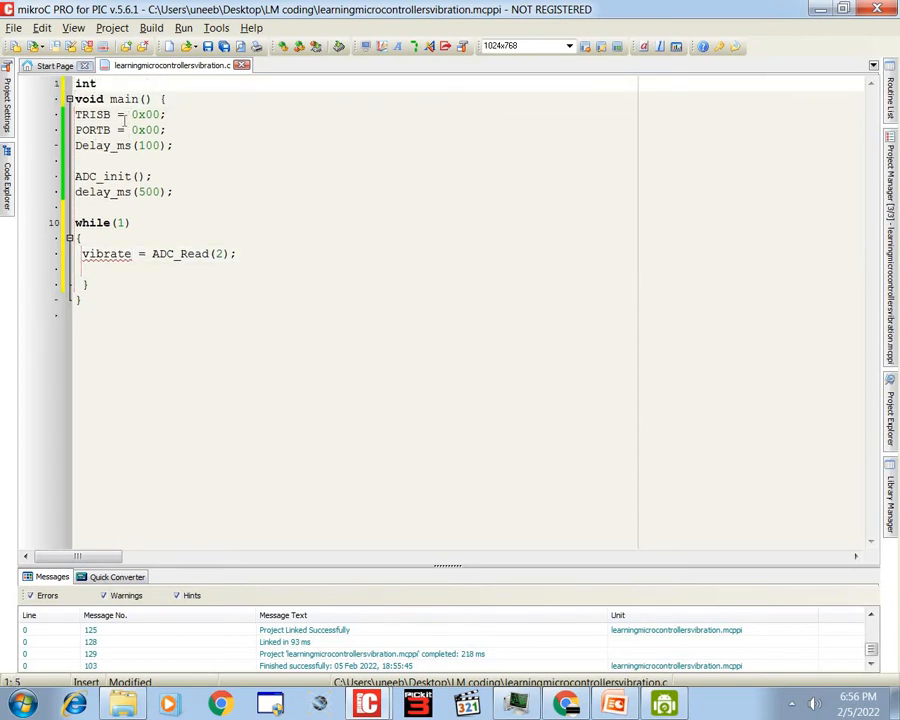
{"action": "type", "text": "vibrate;"}
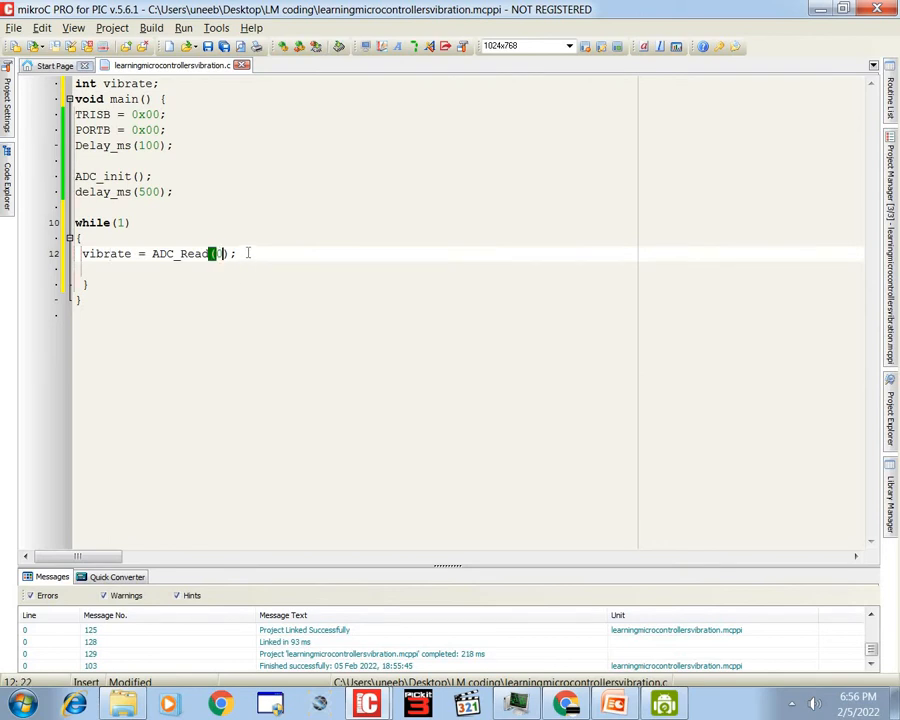
{"action": "type", "text": "0"}
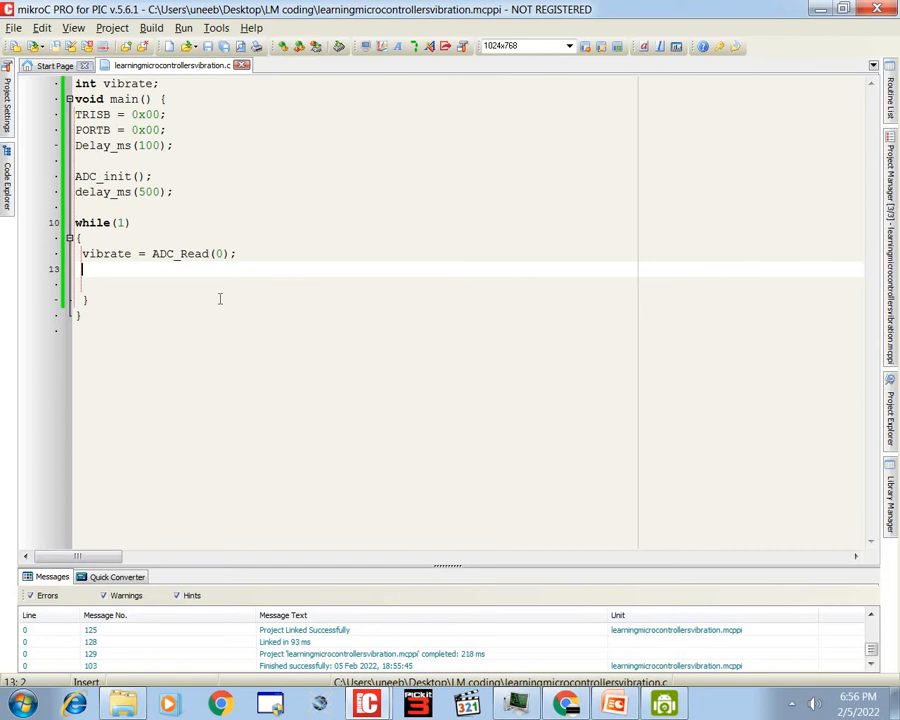
{"action": "type", "text": "Dela"}
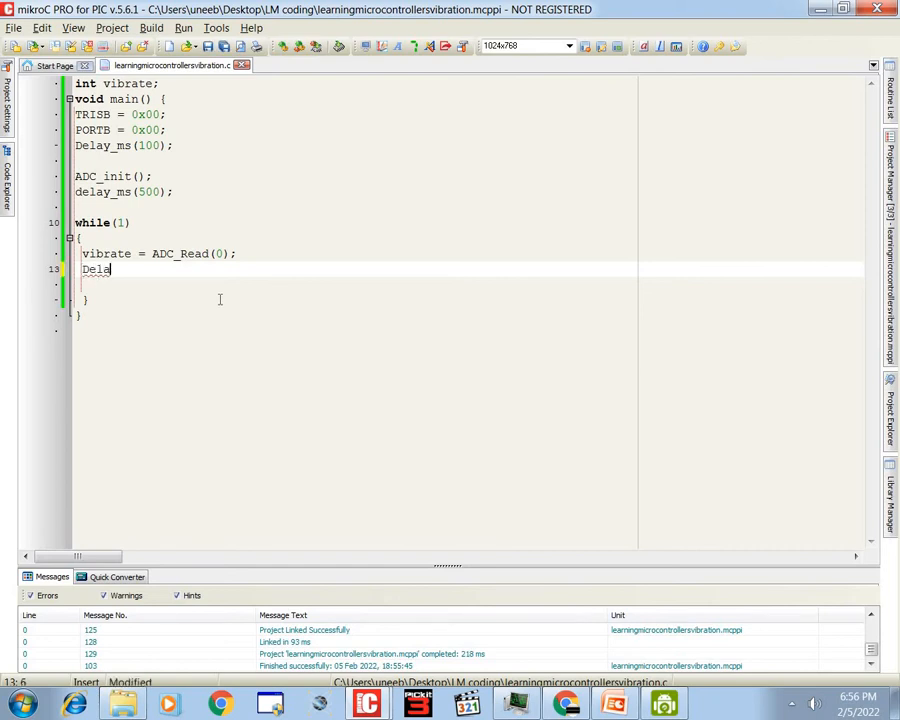
{"action": "type", "text": "y_ms("}
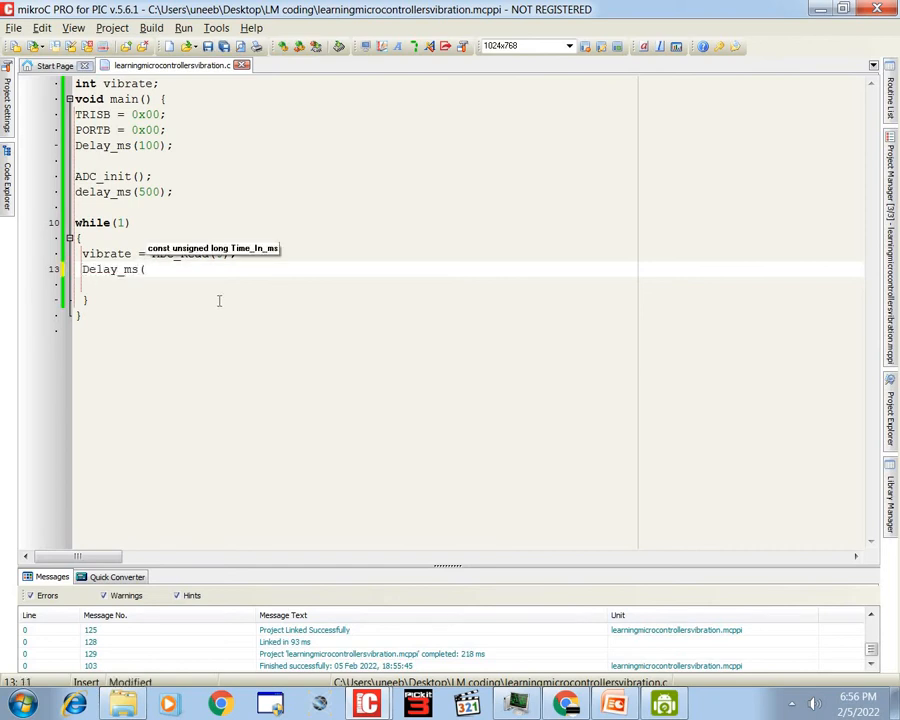
{"action": "type", "text": "150"}
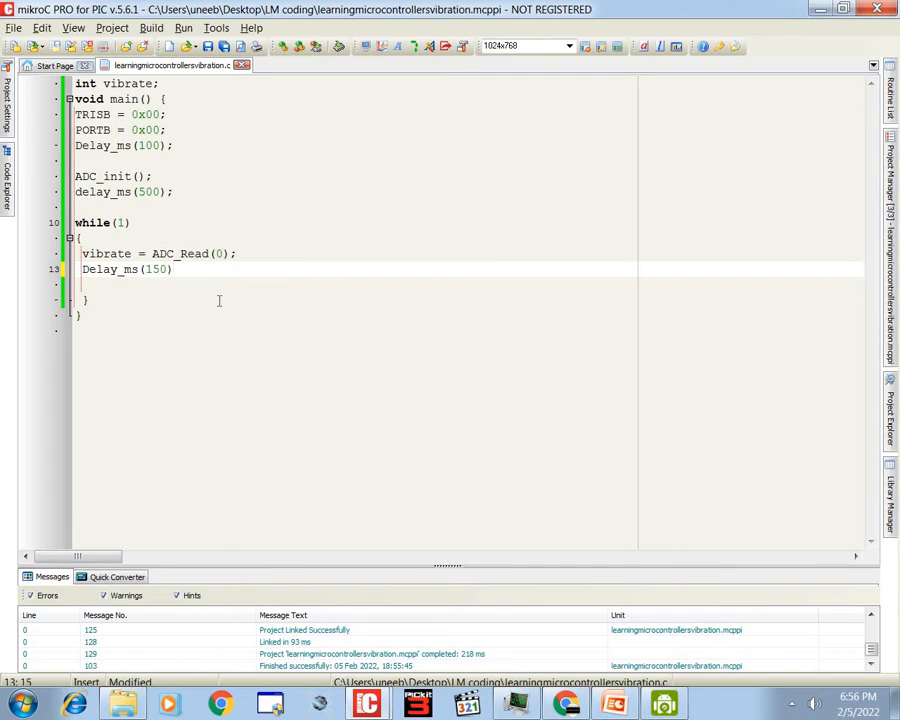
{"action": "type", "text": ";"}
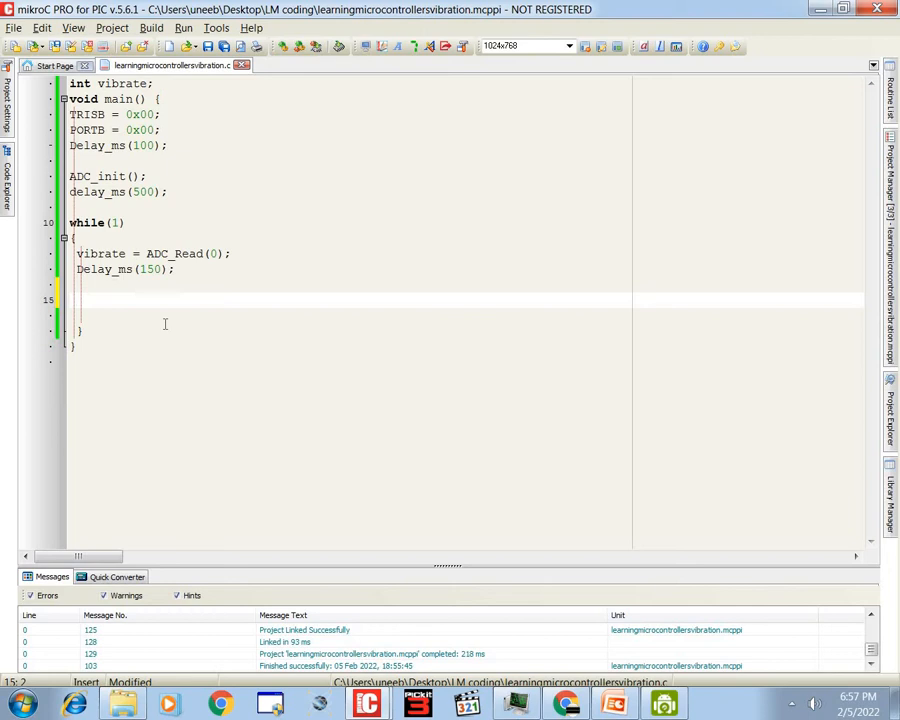
Add 'if (vibrate > 800)' setting PORTB = 0xff with a 100 ms delay
{"action": "type", "text": "if ("}
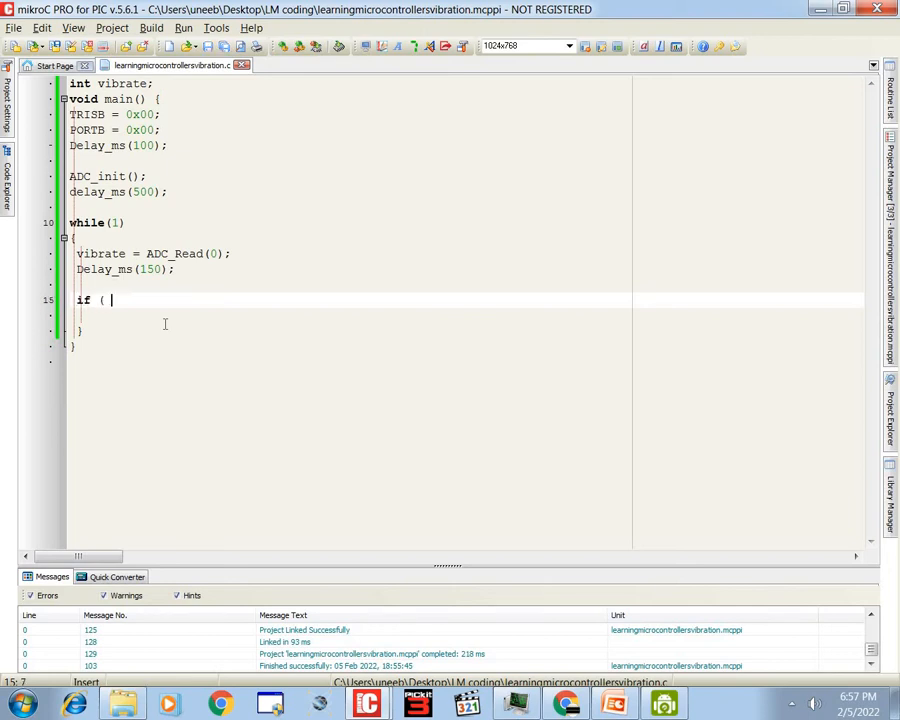
{"action": "type", "text": "vibrate"}
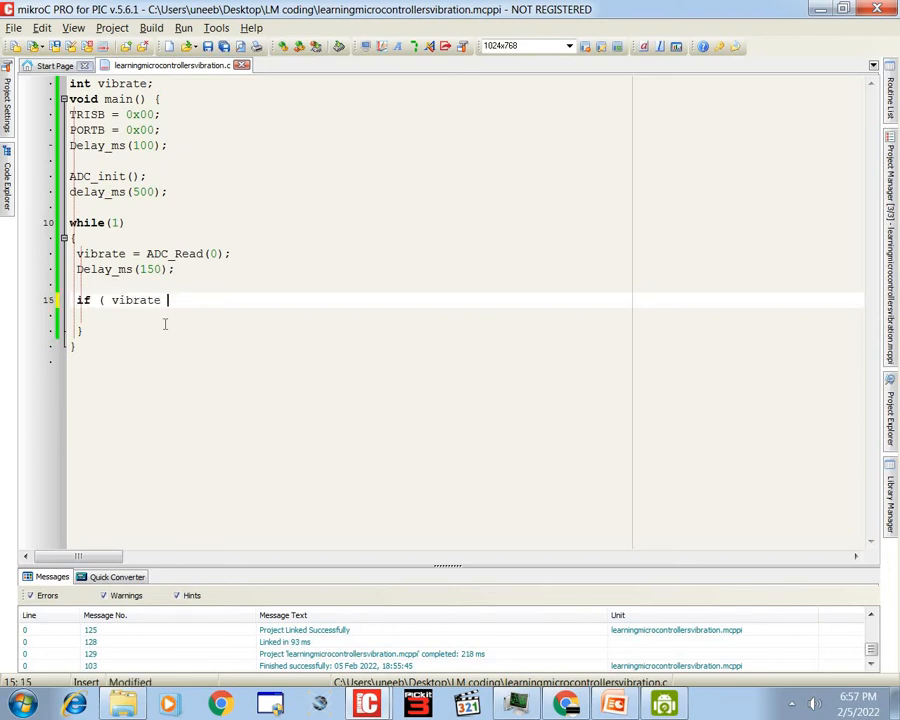
{"action": "type", "text": ">"}
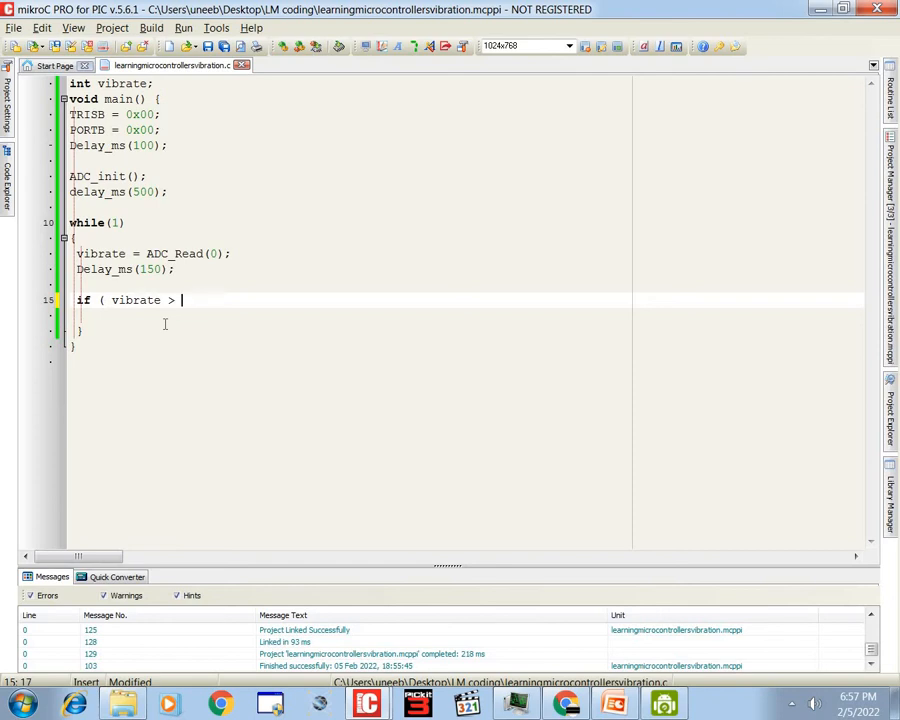
{"action": "type", "text": "800"}
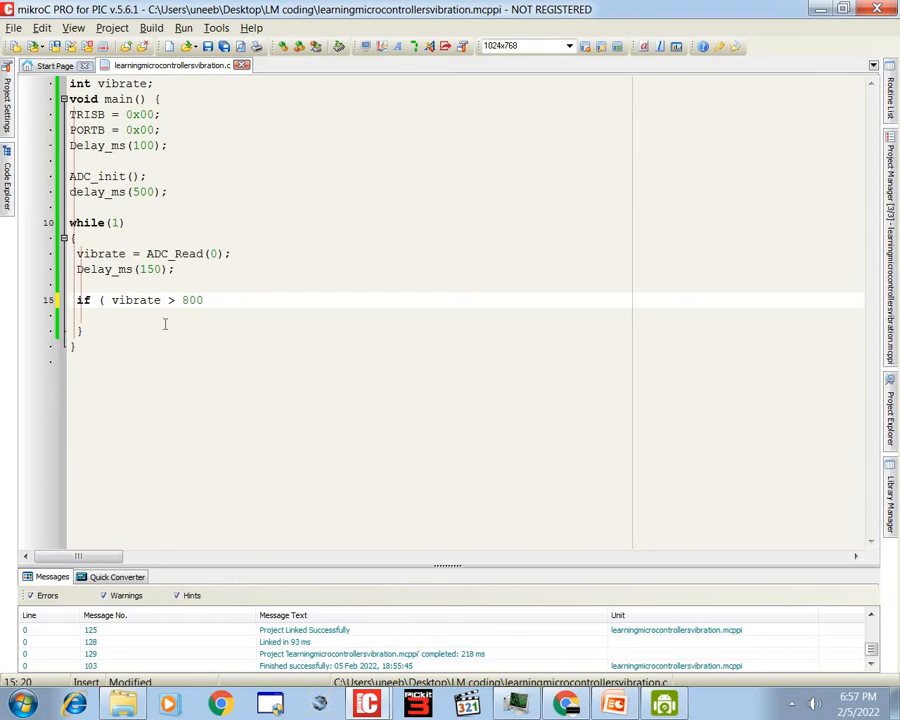
{"action": "type", "text": ")"}
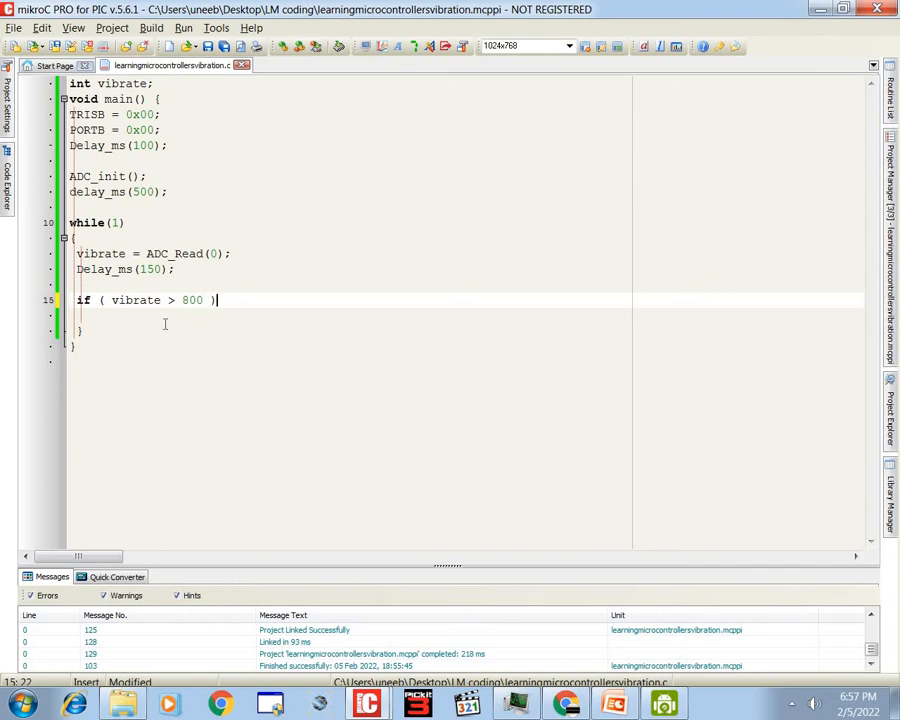
{"action": "type", "text": "{"}
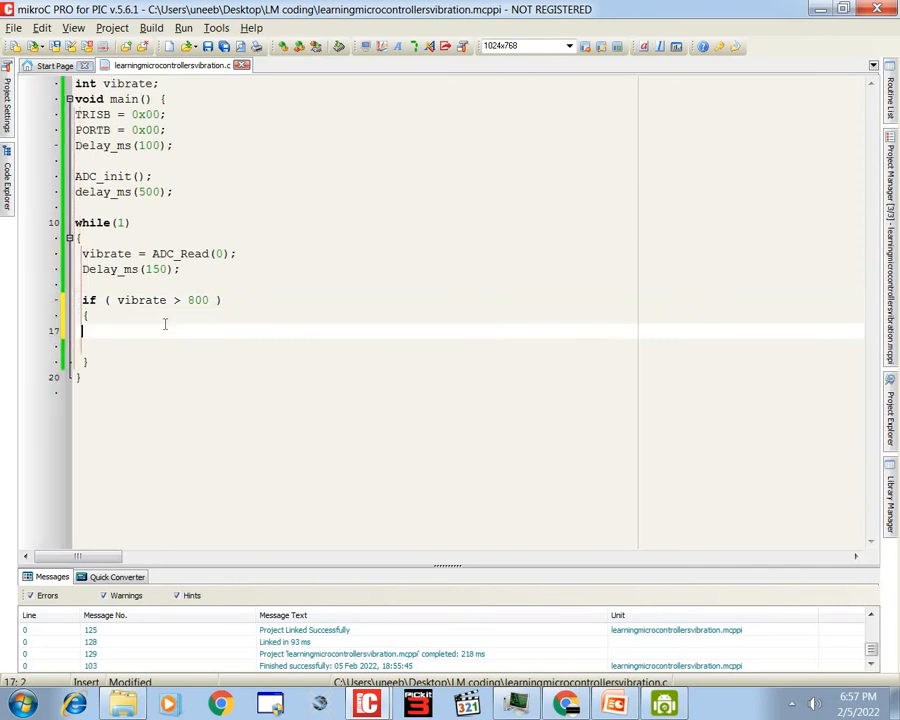
{"action": "type", "text": "PORTB = 0x"}
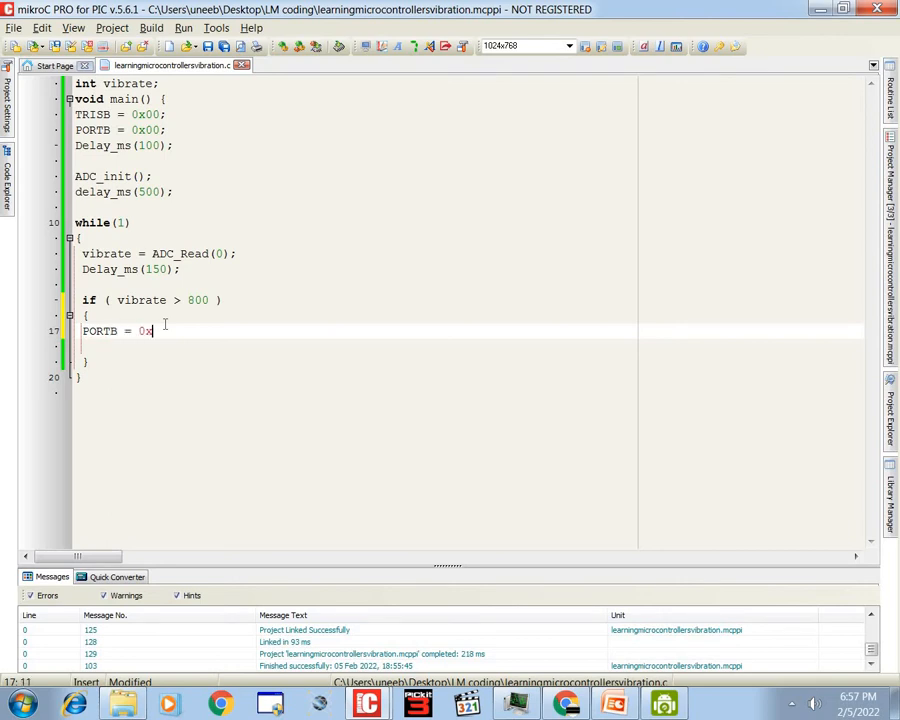
{"action": "type", "text": "ff;"}
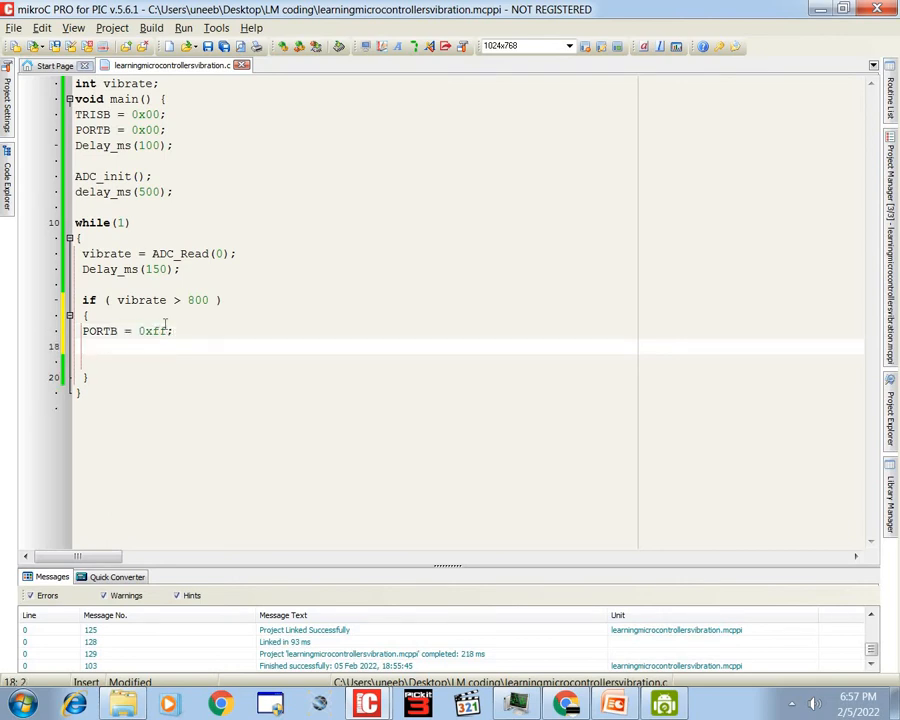
{"action": "type", "text": "Delay_ms(100"}
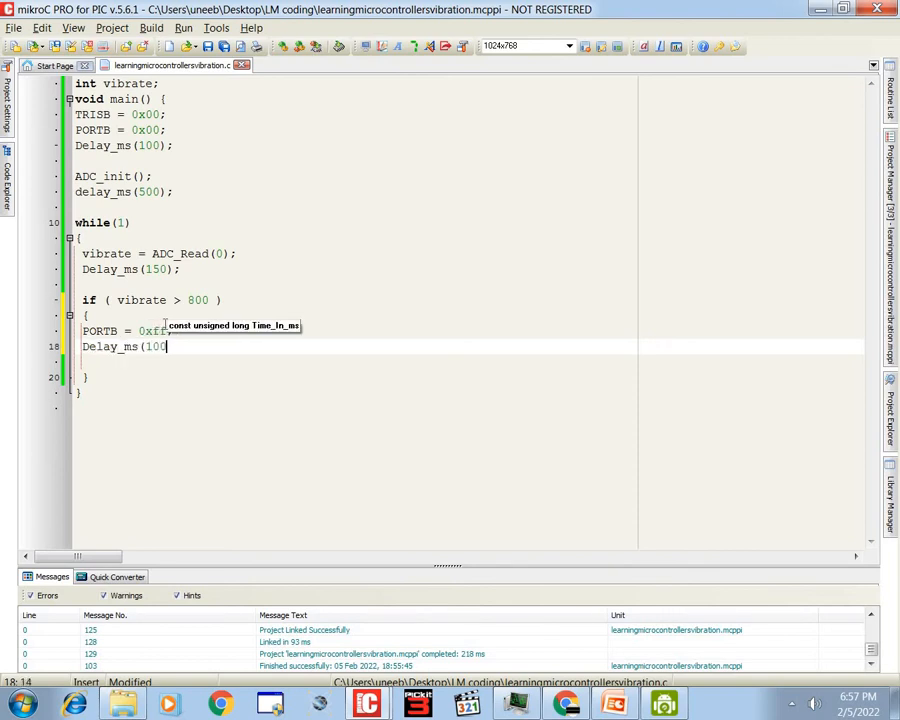
{"action": "type", "text": ");"}
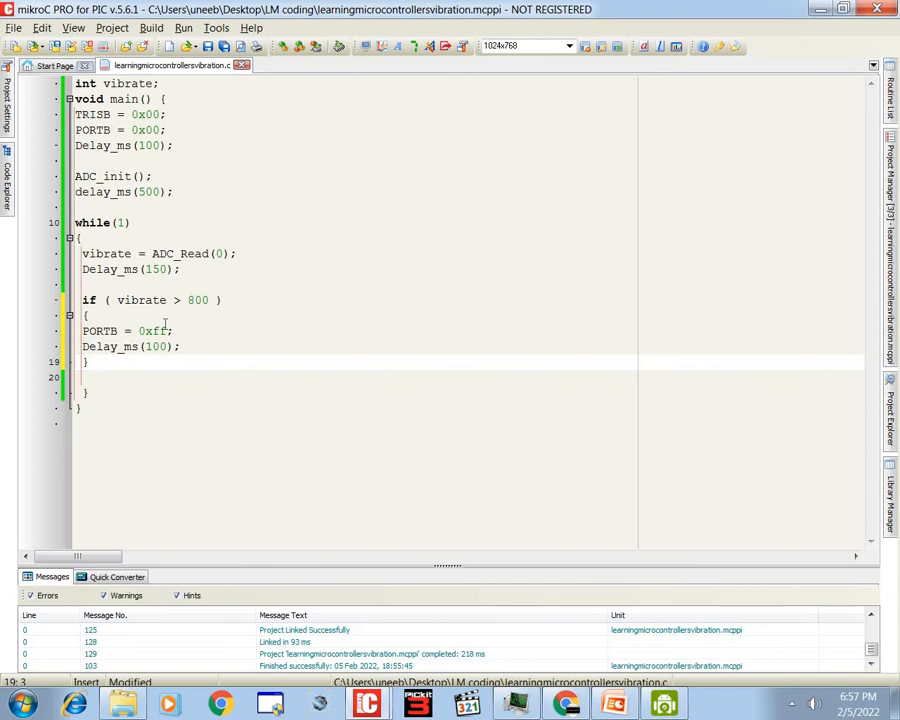
Add an else branch setting PORTB = 0x00 with a 100 ms delay, then build
{"action": "type", "text": "else"}
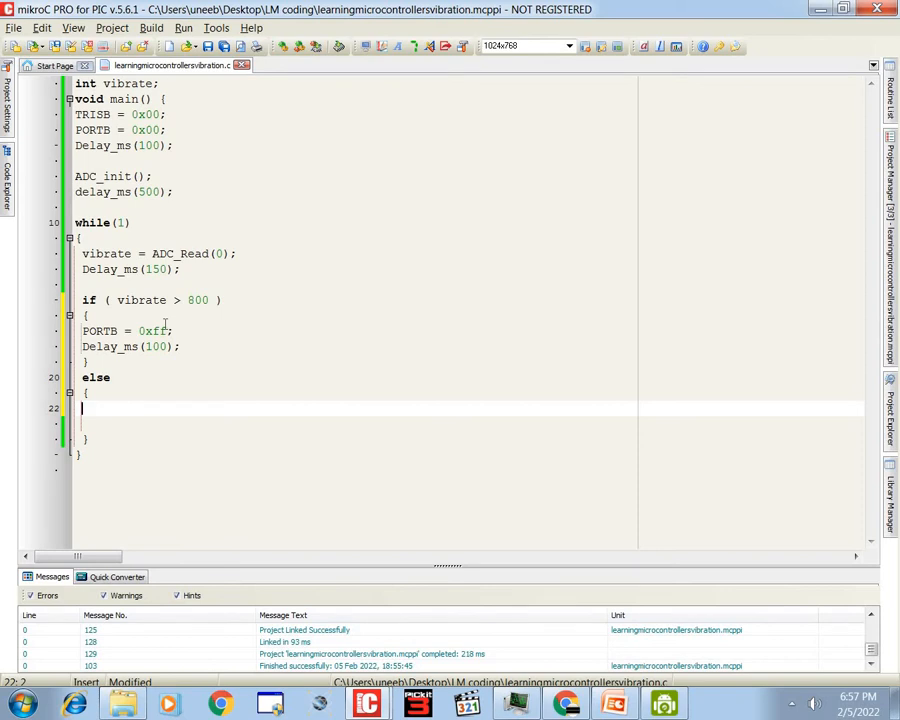
{"action": "type", "text": "PORTB = 0x00;"}
{"action": "type", "text": "delay_ms"}
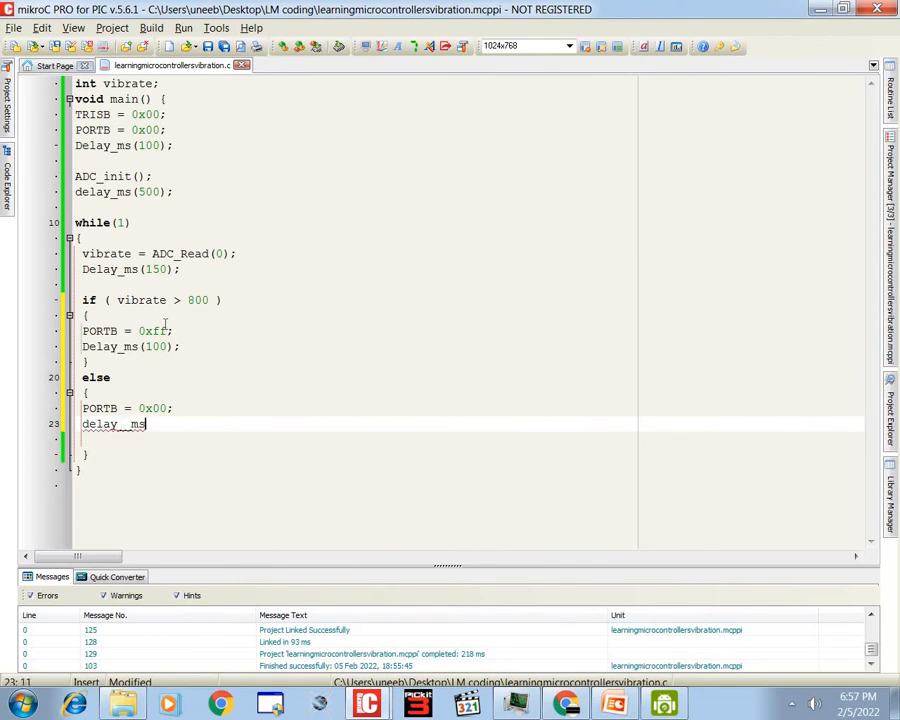
{"action": "type", "text": "(100);"}
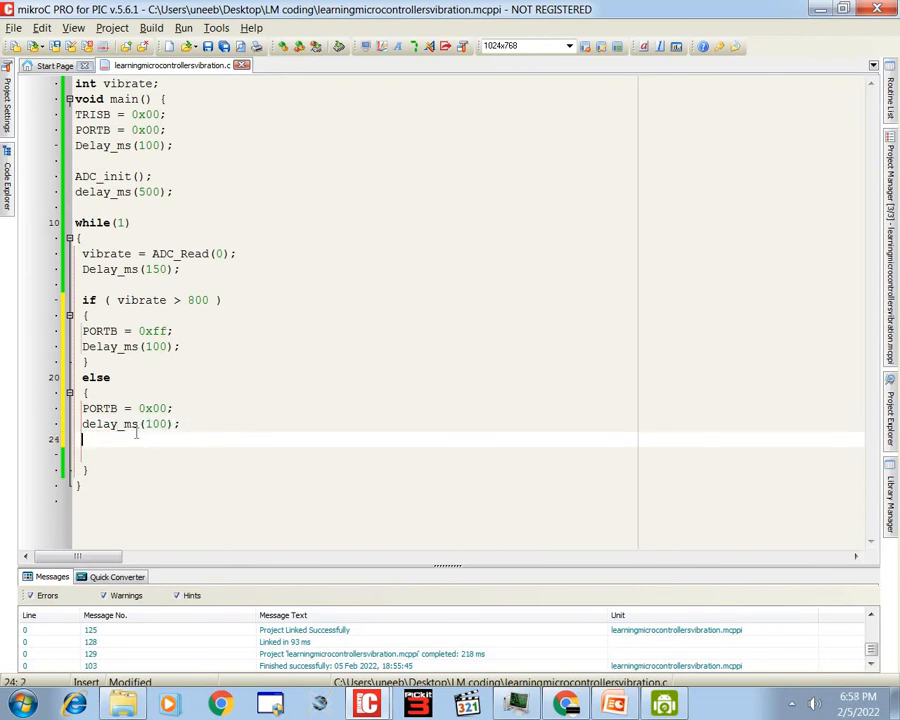
{"action": "type", "text": "}"}
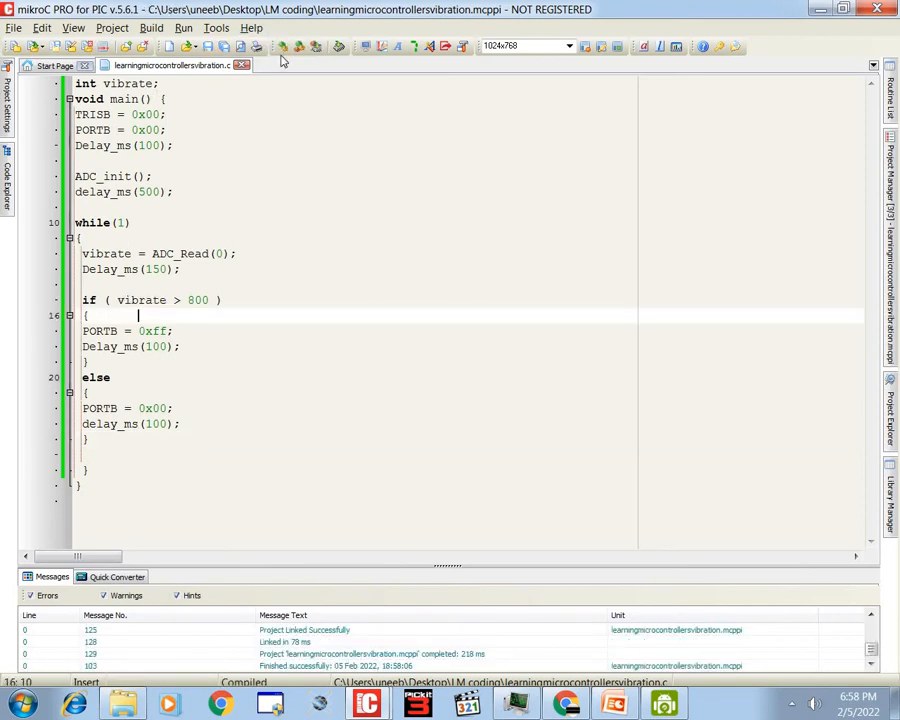
{"action": "left_click", "coordinate": [244, 269]}
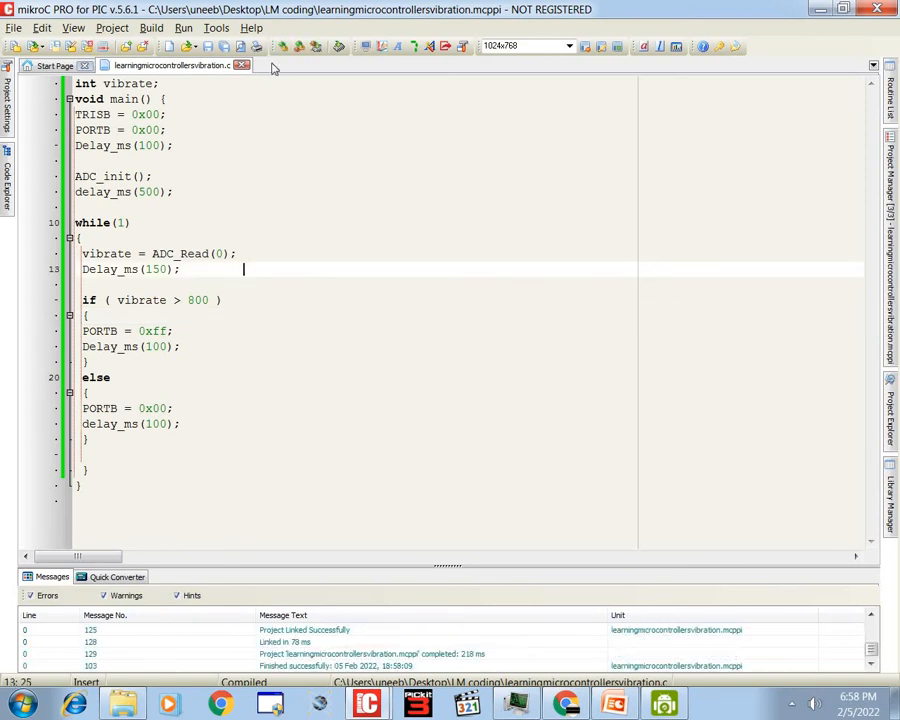